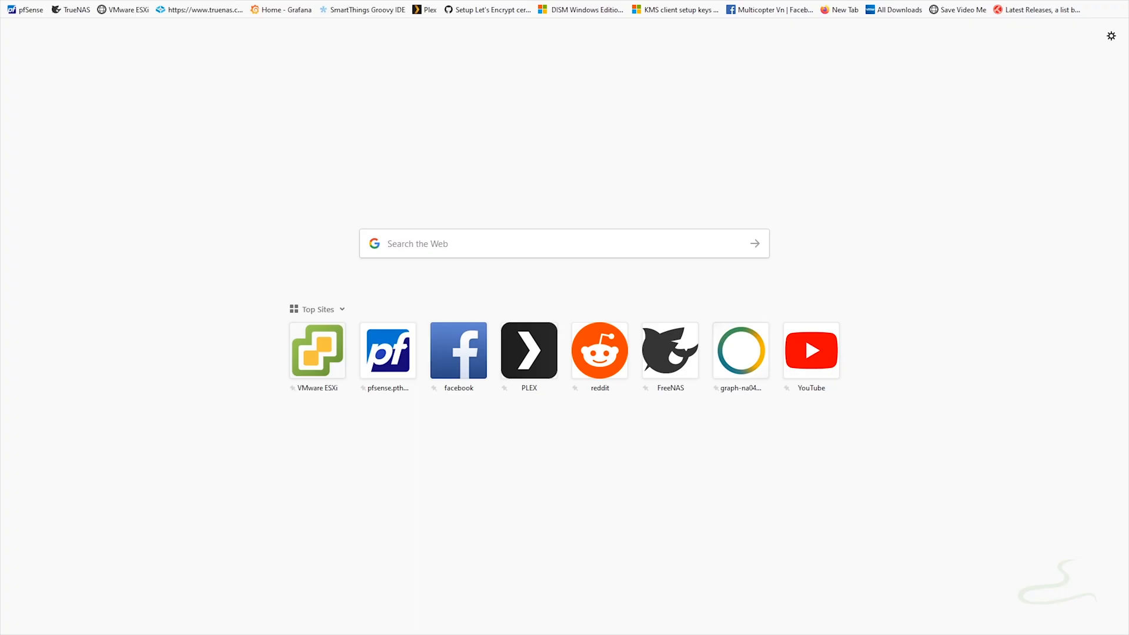
pyautogui.moveTo(318, 351)
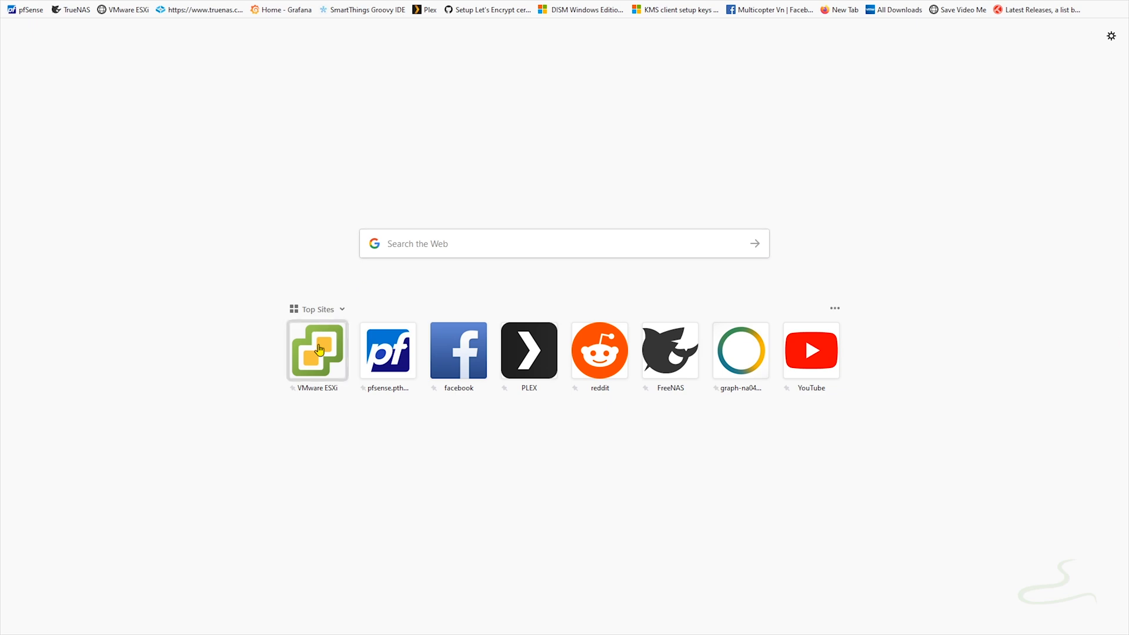
# Open the esxi.thinhla.com host summary, select its image profile version, then move to Plex.
pyautogui.click(317, 352)
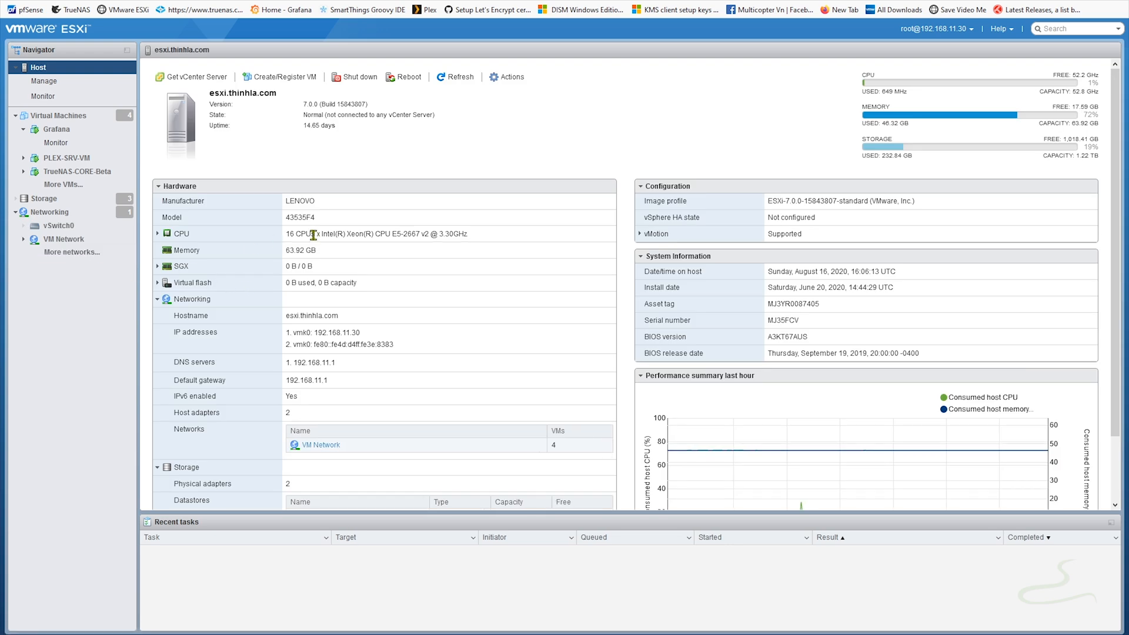
pyautogui.moveTo(482, 235)
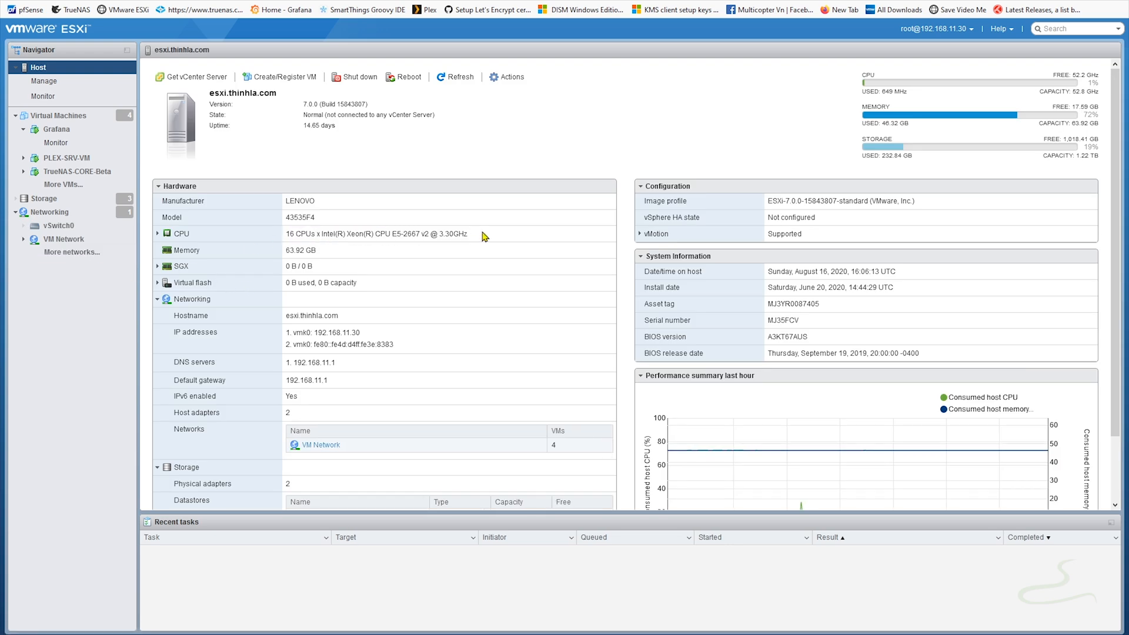
pyautogui.doubleClick(799, 201)
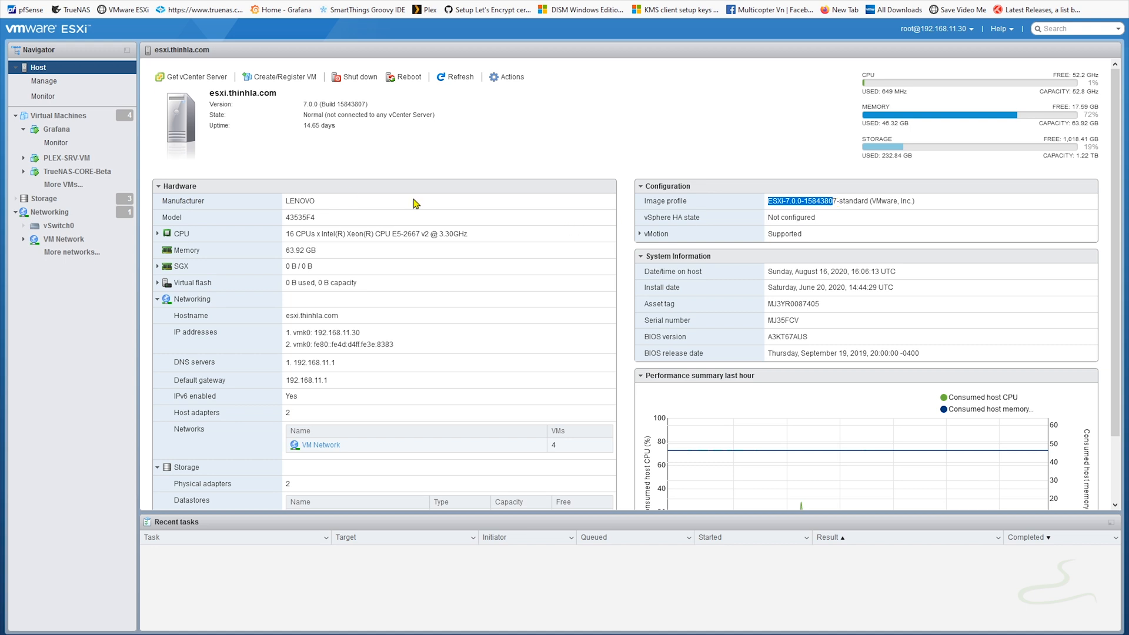
pyautogui.click(59, 115)
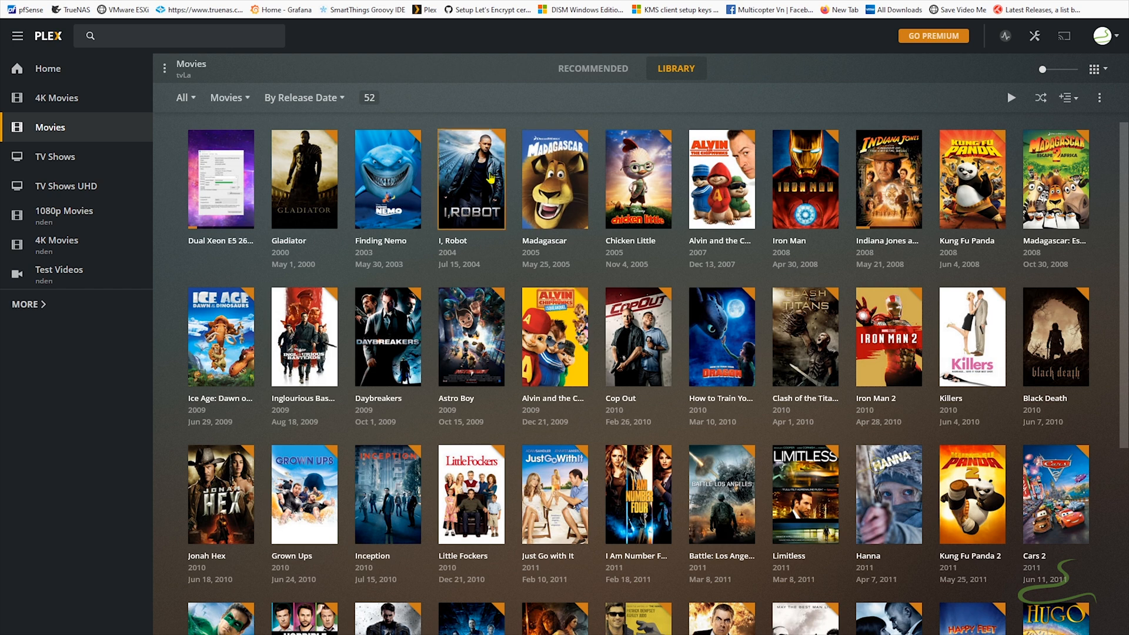
# Browse the Plex TV Shows, 1080p Movies and 4K Movies libraries.
pyautogui.click(54, 157)
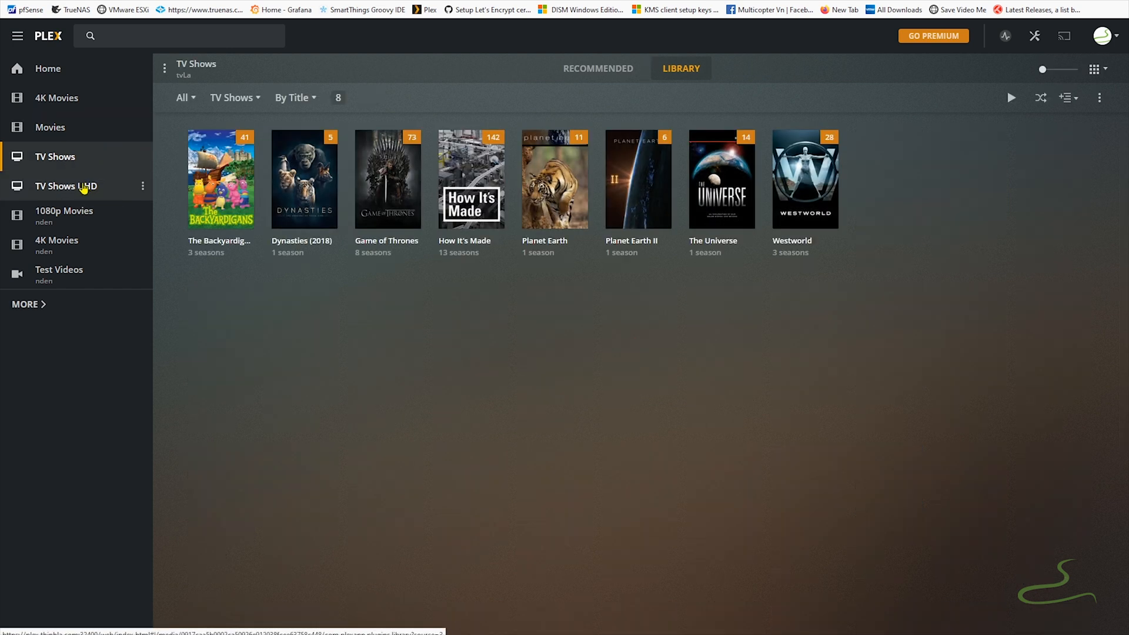
pyautogui.click(64, 215)
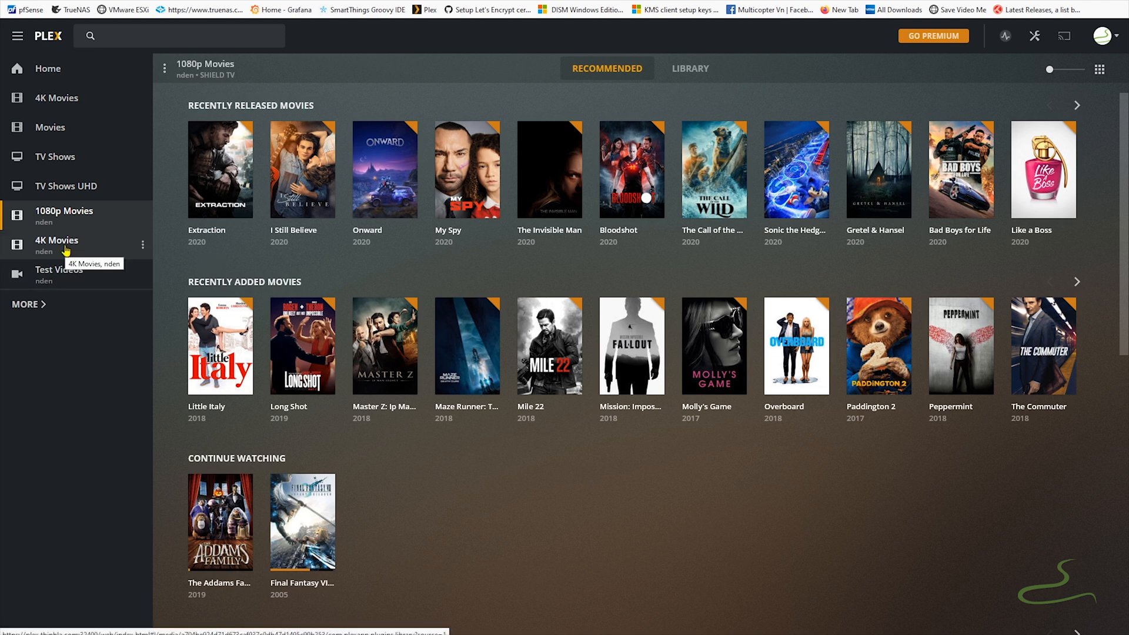
pyautogui.click(57, 240)
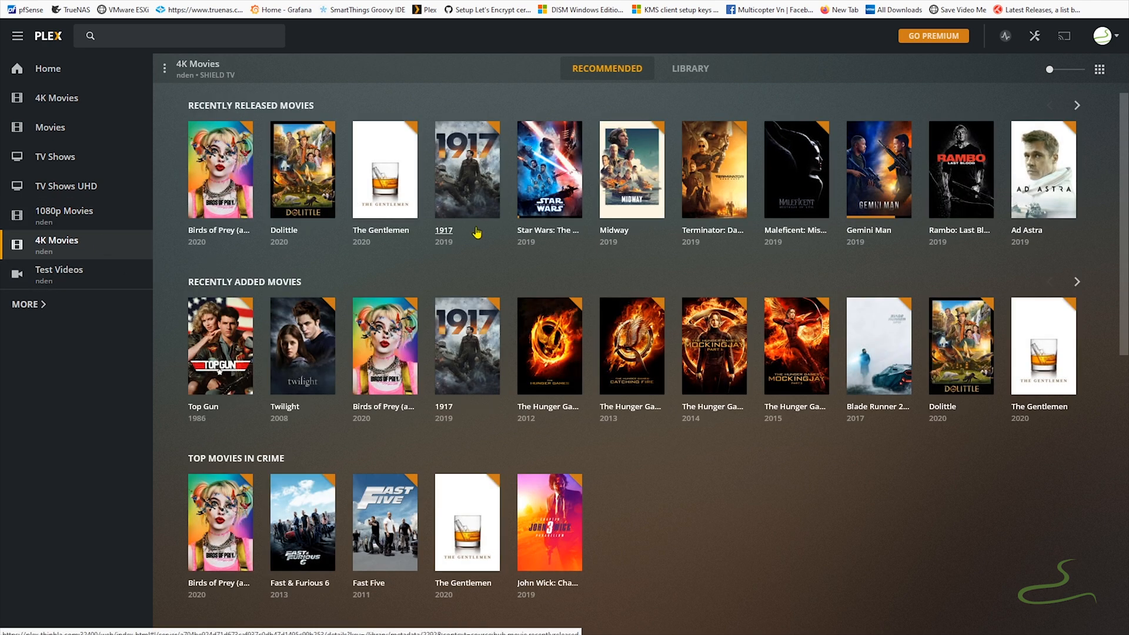
# Open the TrueNAS bookmark and scroll down to the three online storage pools.
pyautogui.click(70, 10)
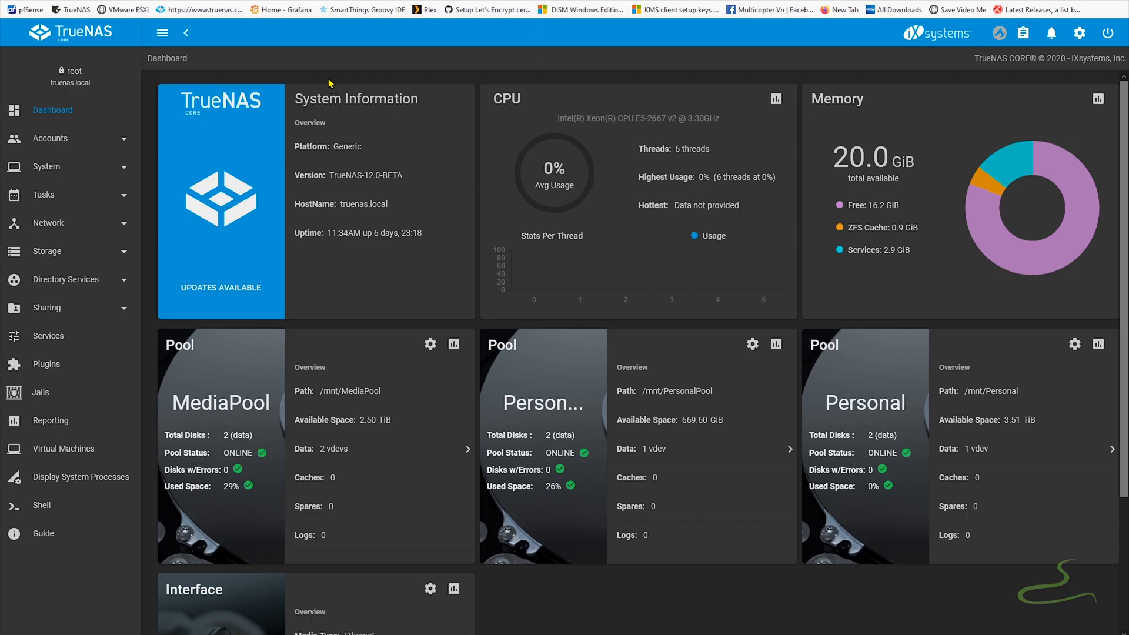
pyautogui.scroll(-3)
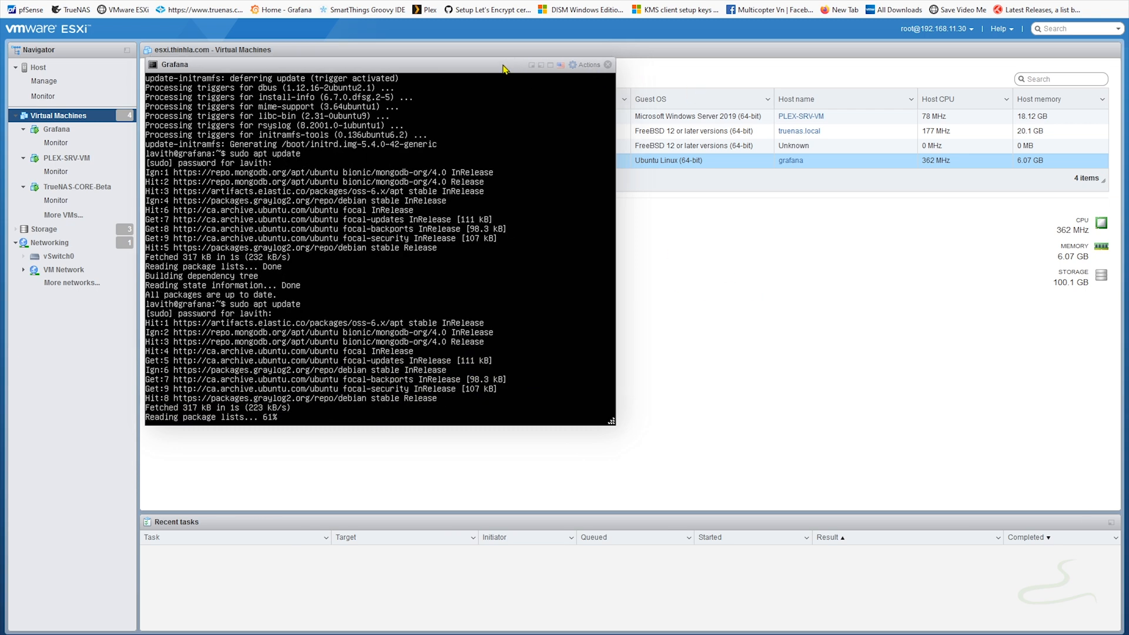
# Switch to the tab showing the Grafana VM console running apt update.
pyautogui.click(29, 10)
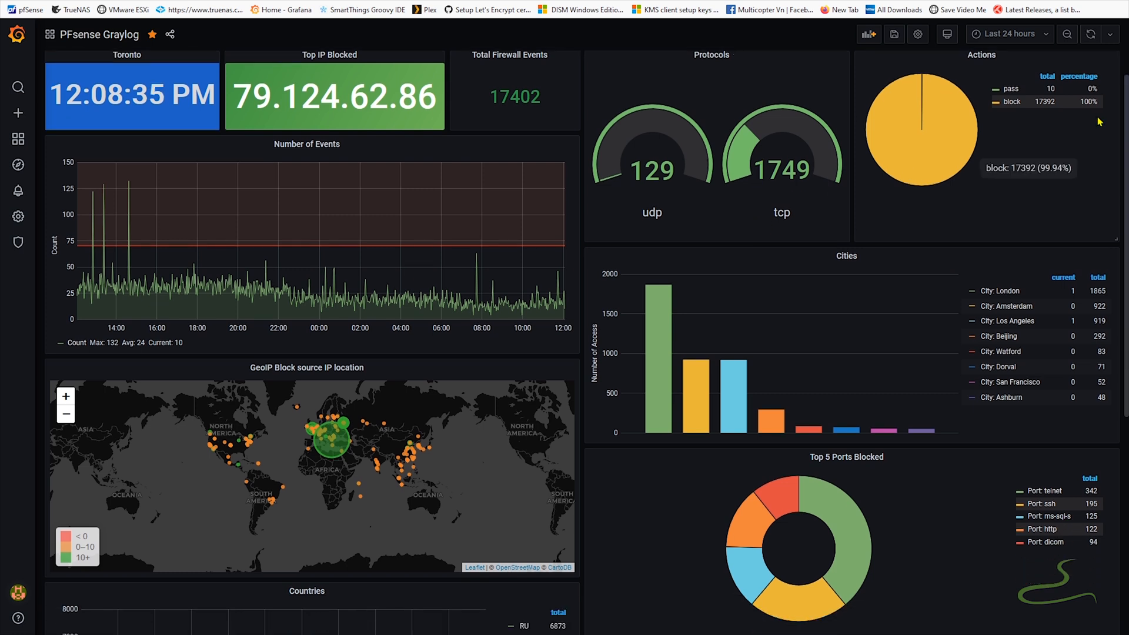
pyautogui.moveTo(610, 346)
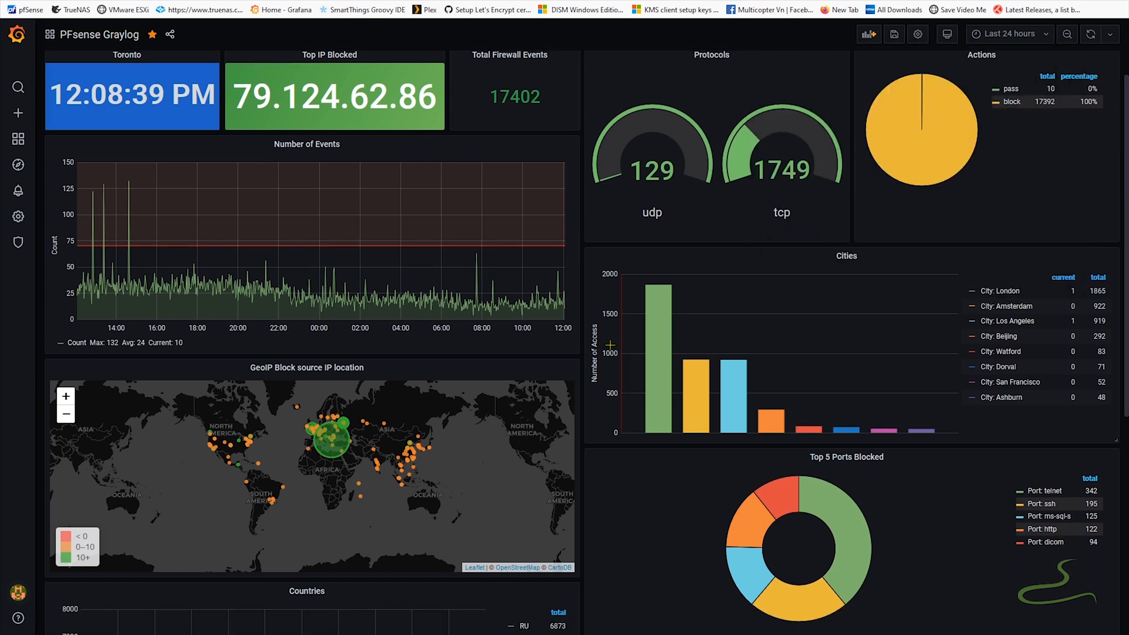
# Scroll down the PFsense Graylog dashboard to the blocked-source cities and ports panels.
pyautogui.scroll(-3)
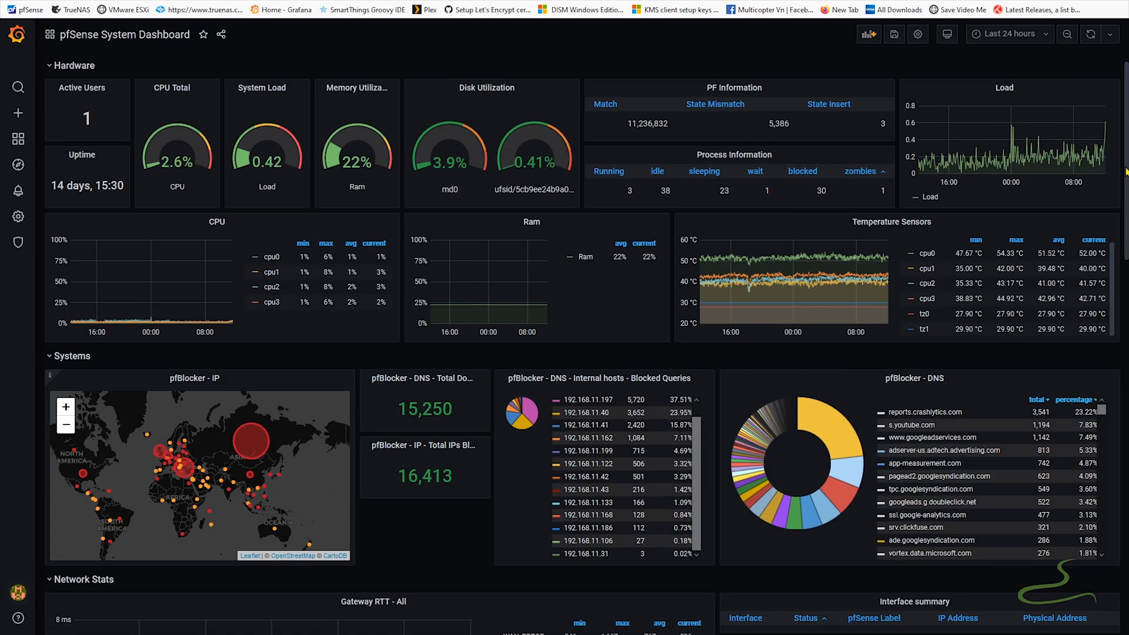
pyautogui.moveTo(176, 137)
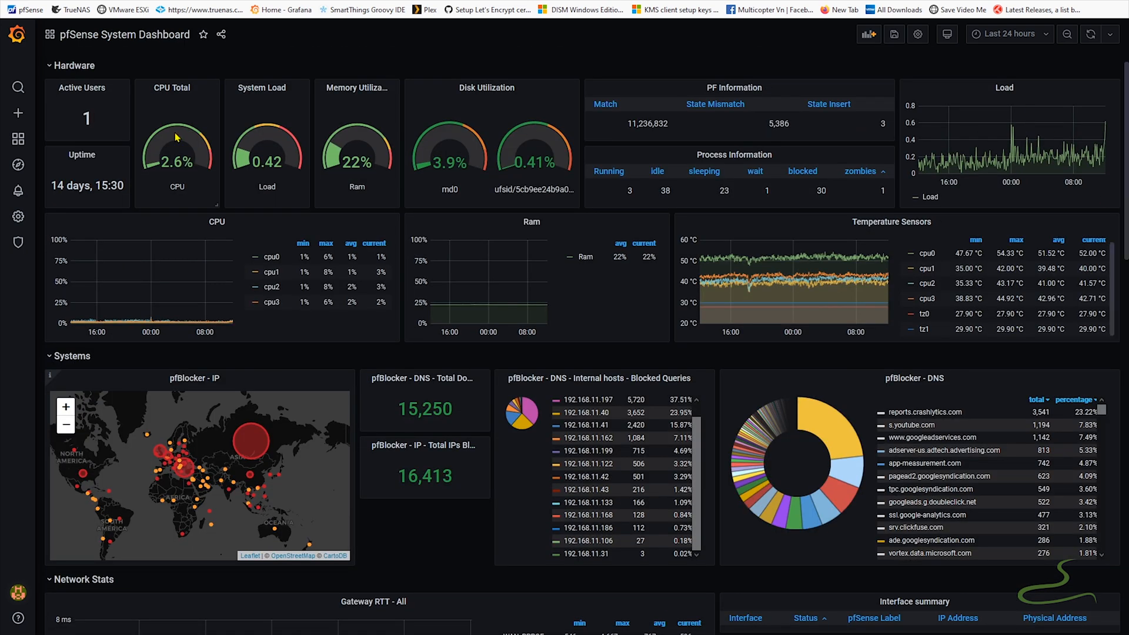
pyautogui.moveTo(158, 317)
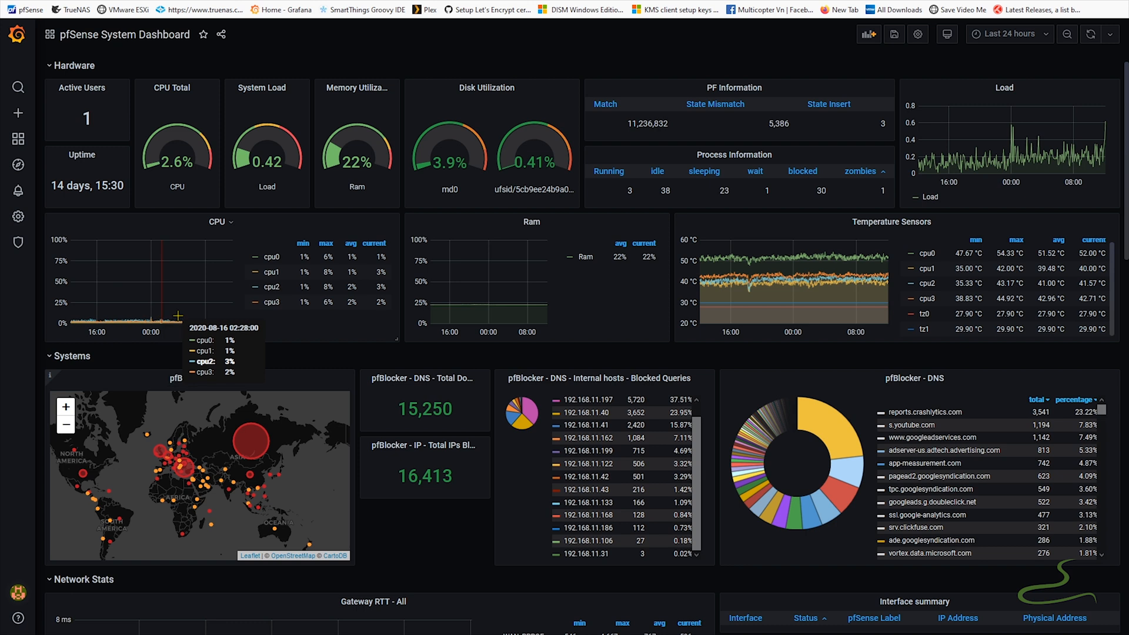
pyautogui.moveTo(535, 269)
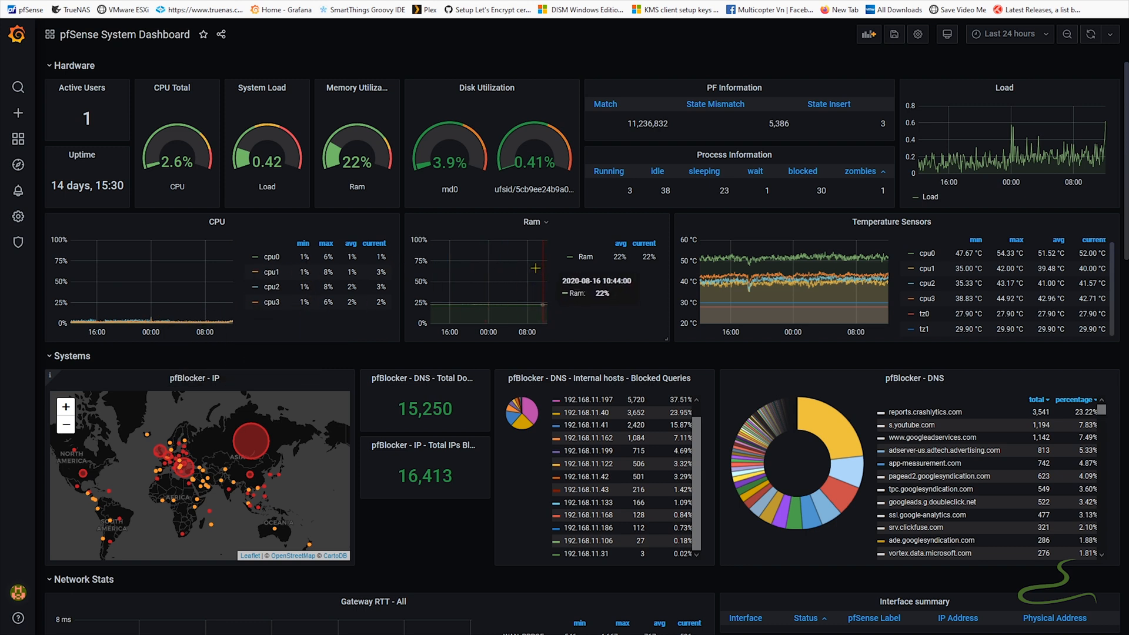
pyautogui.moveTo(741, 285)
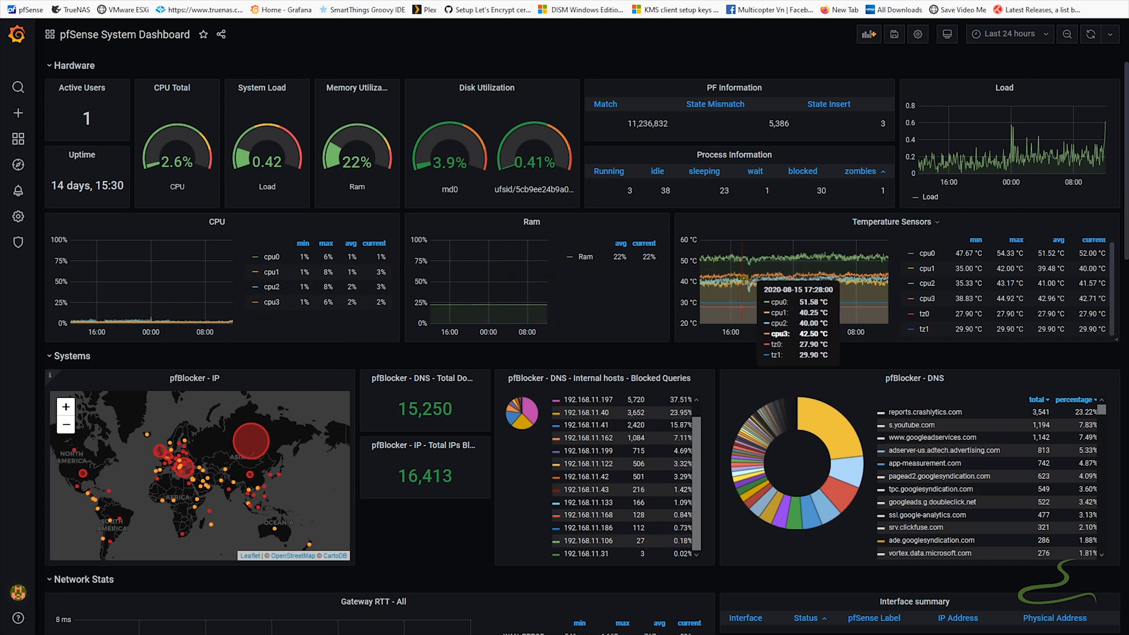
pyautogui.moveTo(638, 366)
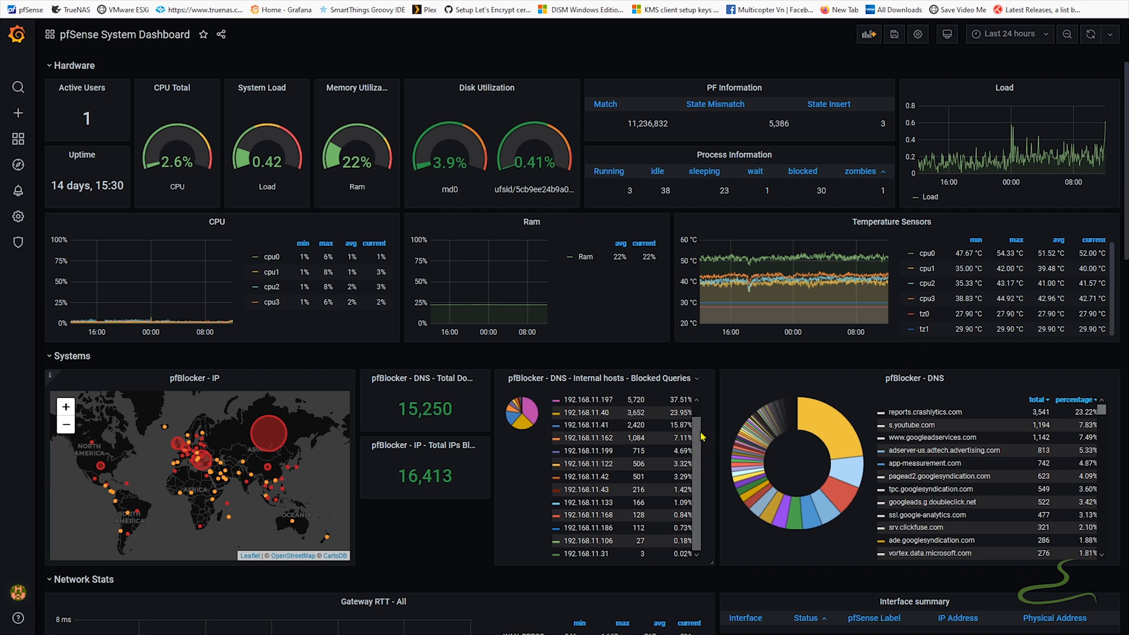
# Scroll through the pfSense System Dashboard's Network Stats and Lan Interfaces rows.
pyautogui.scroll(3)
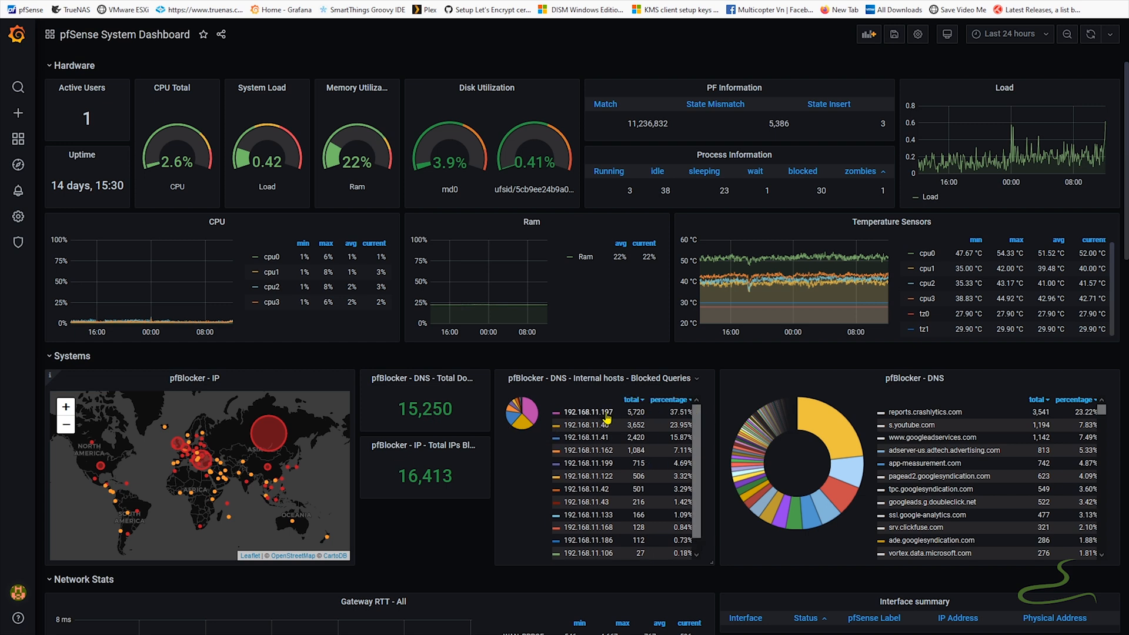
pyautogui.scroll(-3)
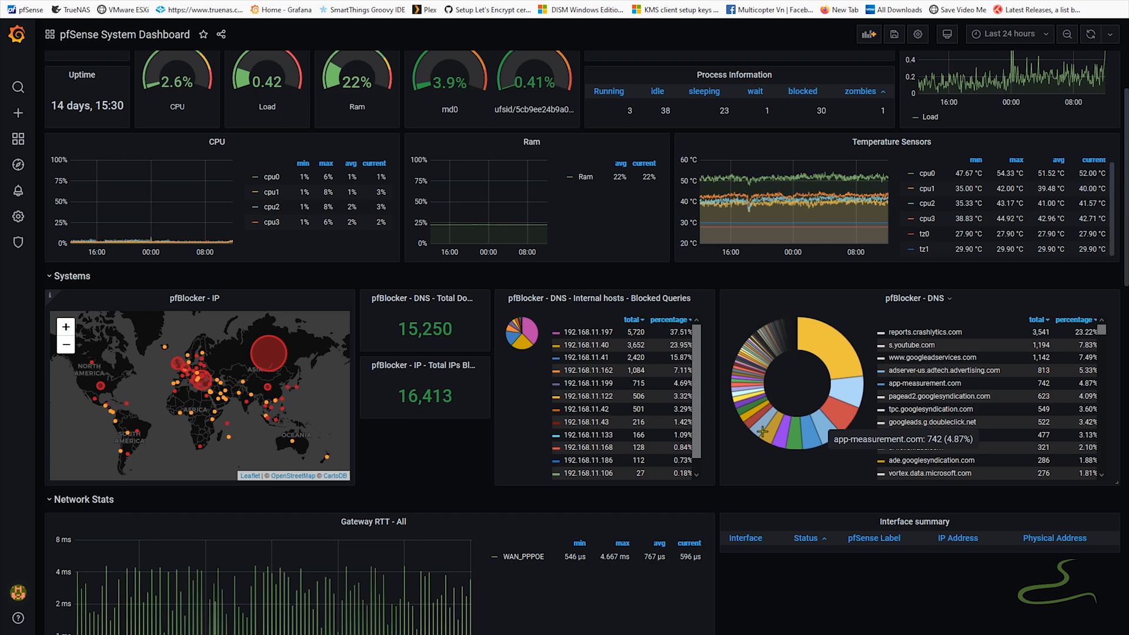
pyautogui.scroll(-3)
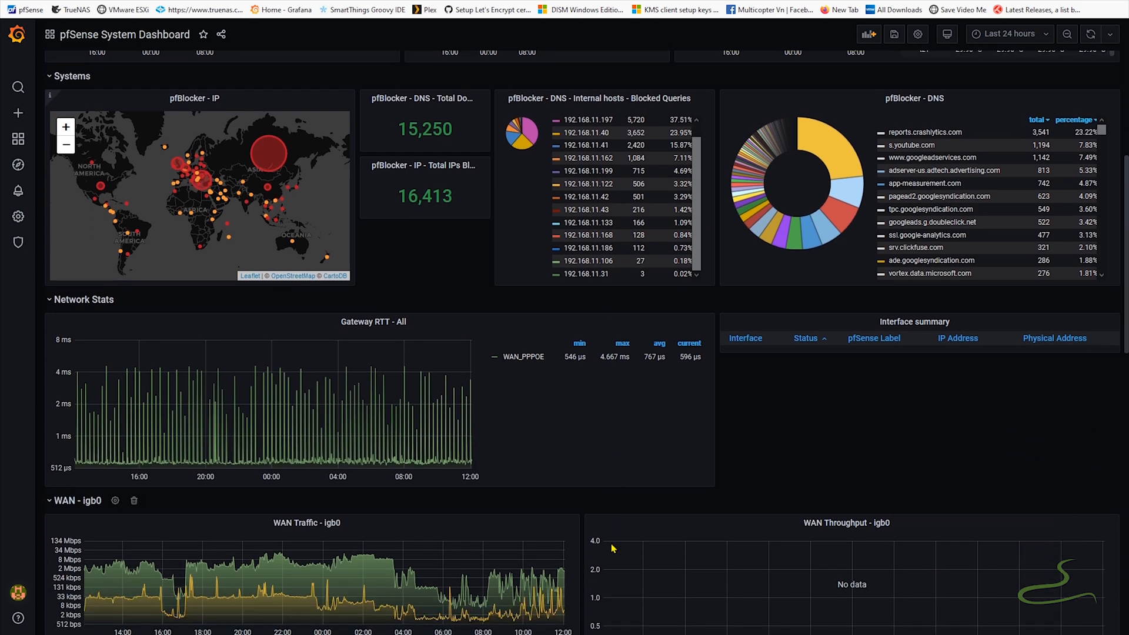
pyautogui.scroll(-3)
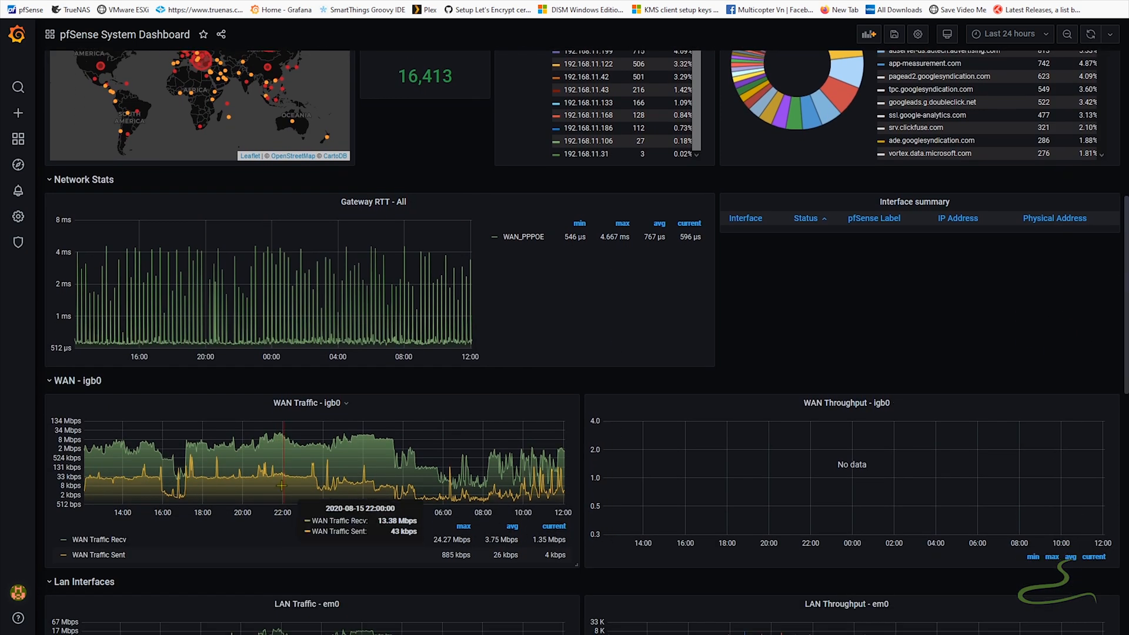
pyautogui.moveTo(519, 478)
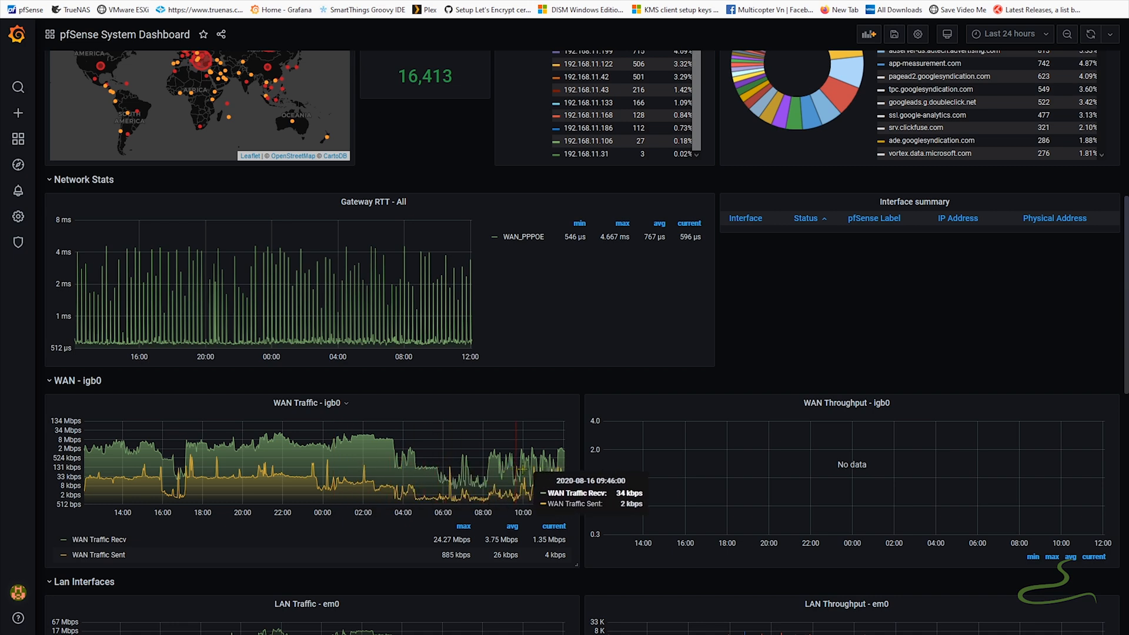
pyautogui.scroll(-3)
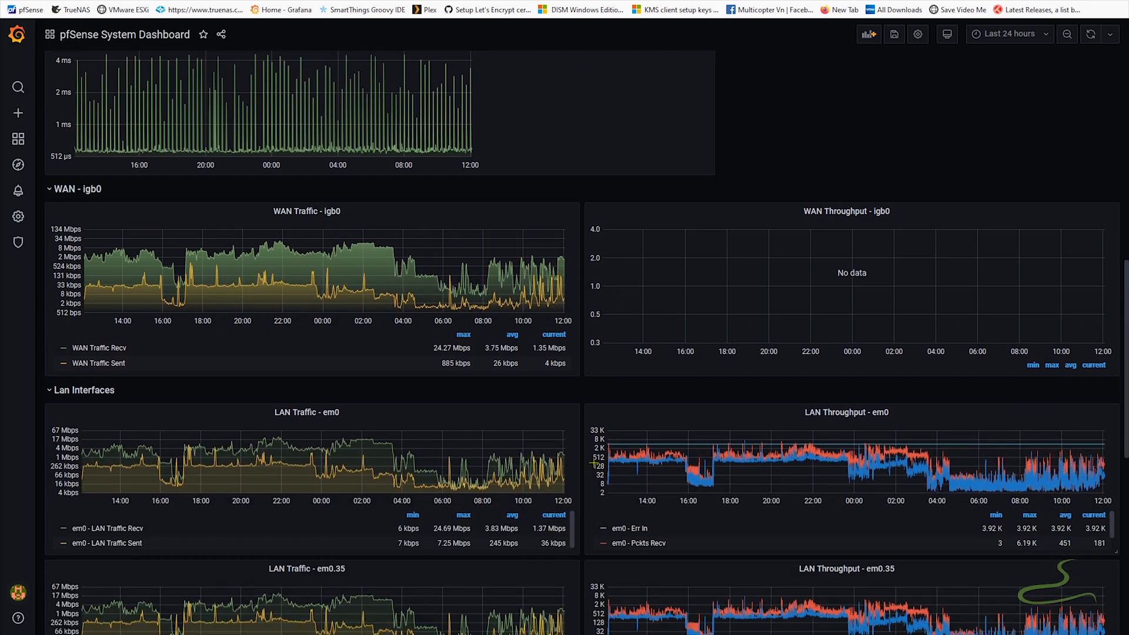
pyautogui.scroll(-3)
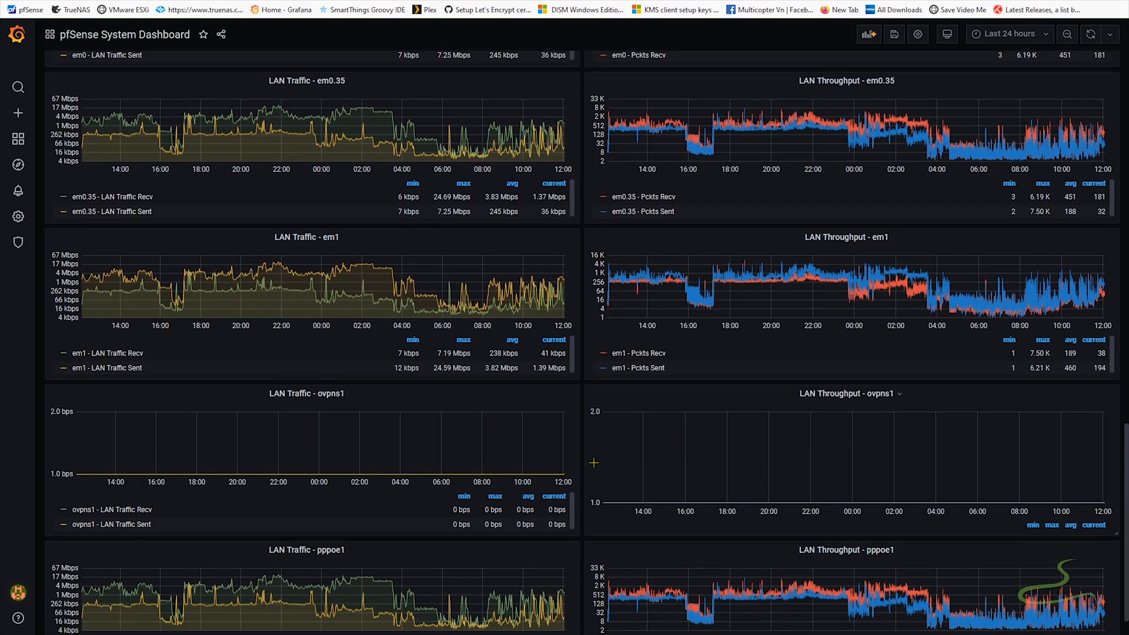